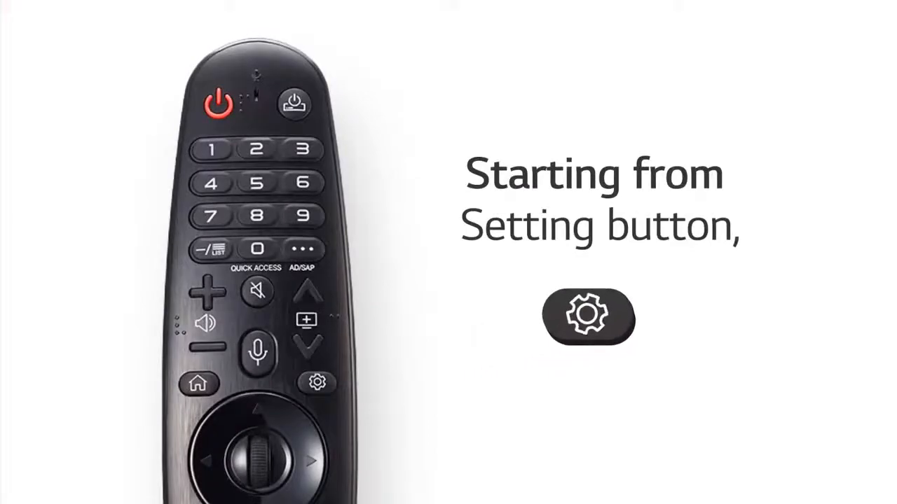
- Bring up the quick settings panel and go into All Settings, landing on General > AI Service
click(314, 383)
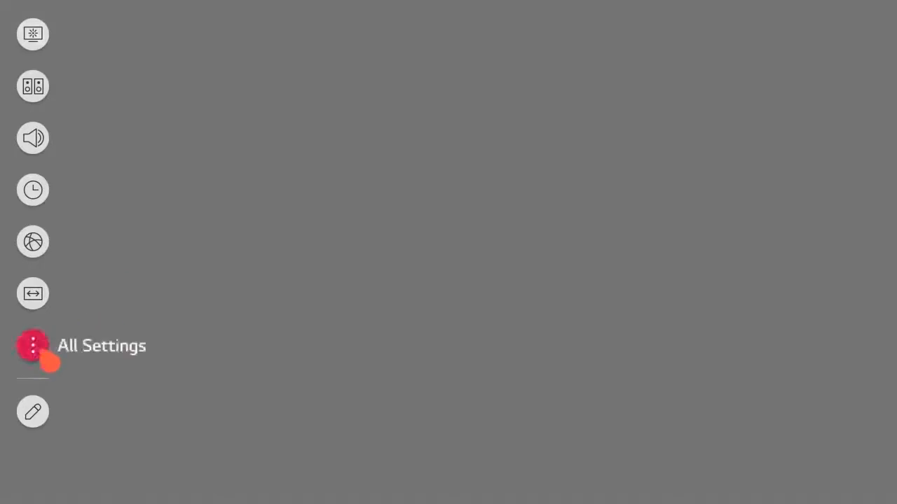
click(32, 346)
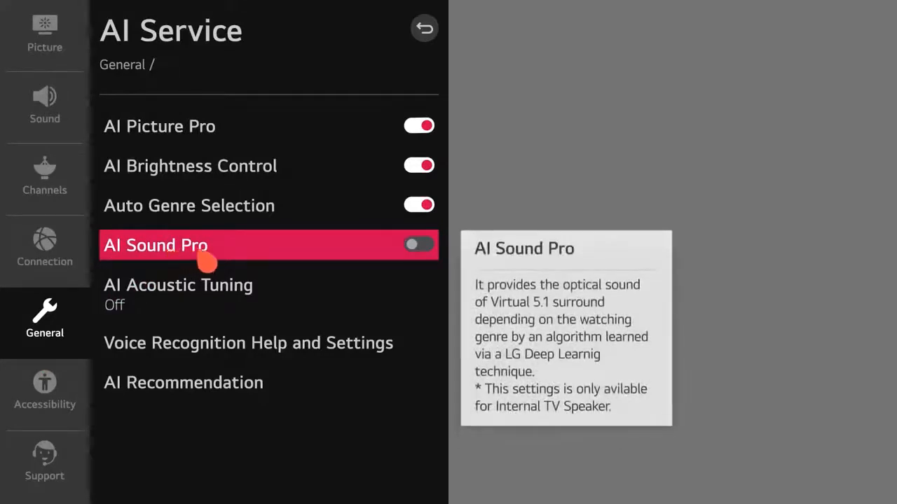
- Switch AI Sound Pro on, then enter the AI Acoustic Tuning options (currently Off)
click(418, 244)
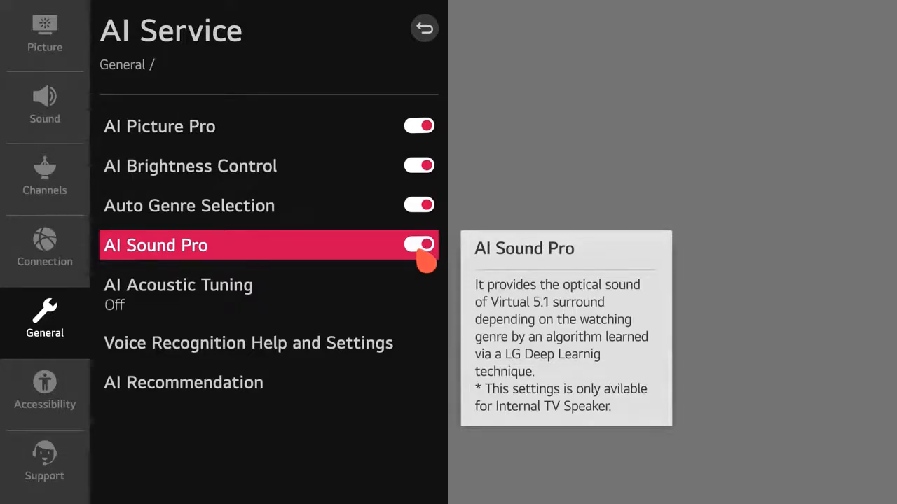
key(Down)
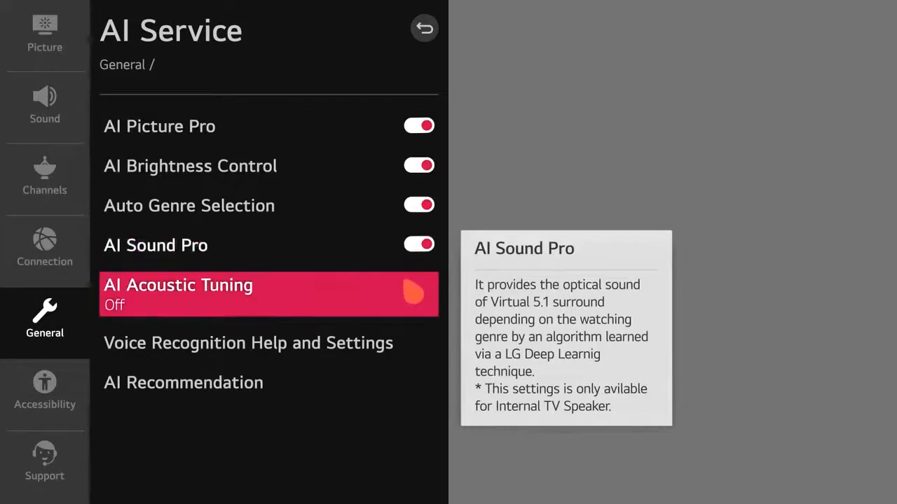
click(178, 285)
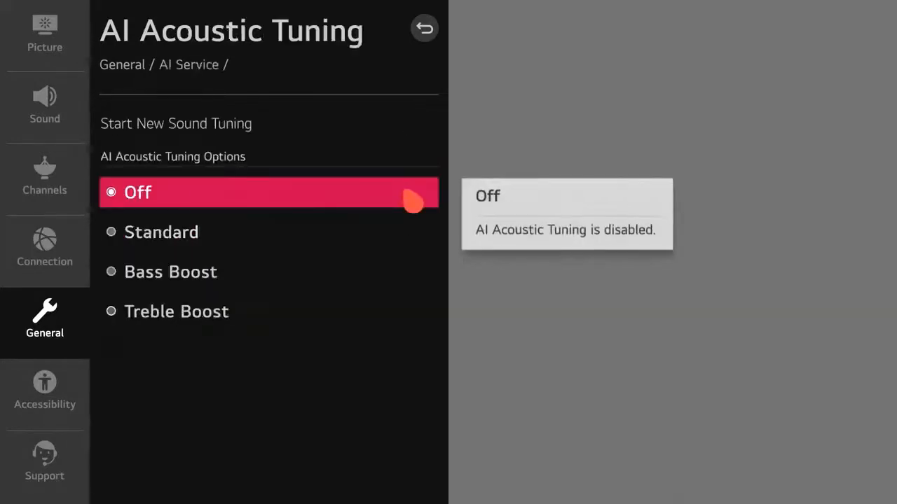